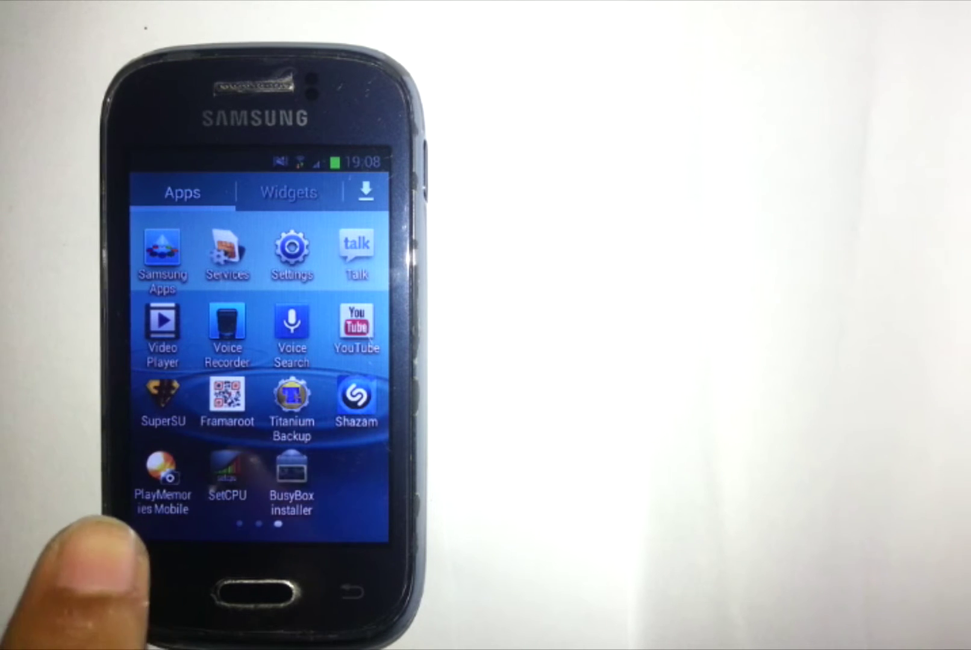
Launch SuperSU Free from the app drawer so its apps list begins loading.
{"action": "left_click", "coordinate": [226, 399]}
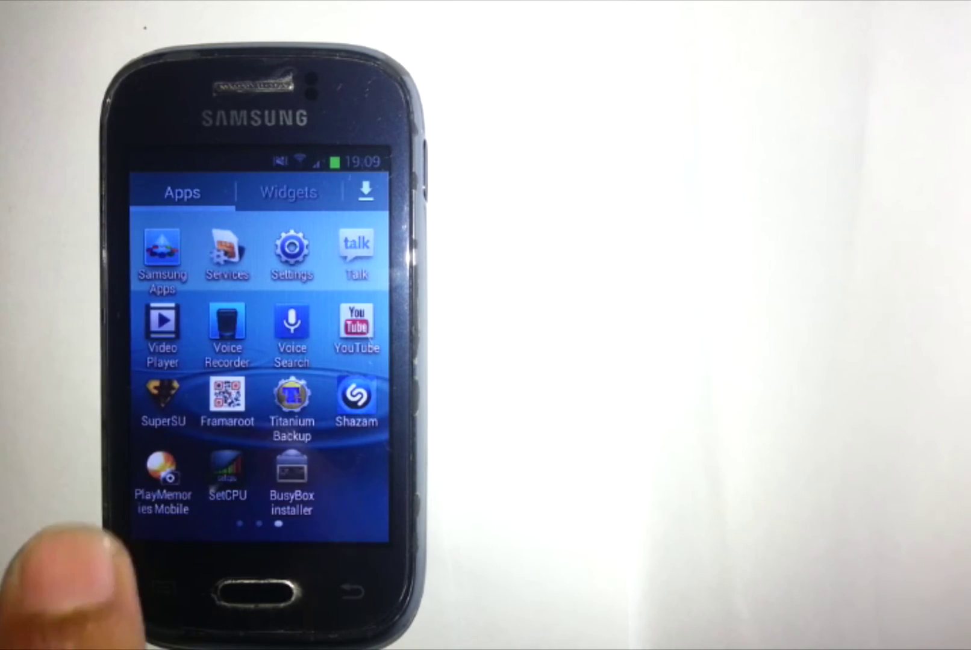
{"action": "left_click", "coordinate": [161, 396]}
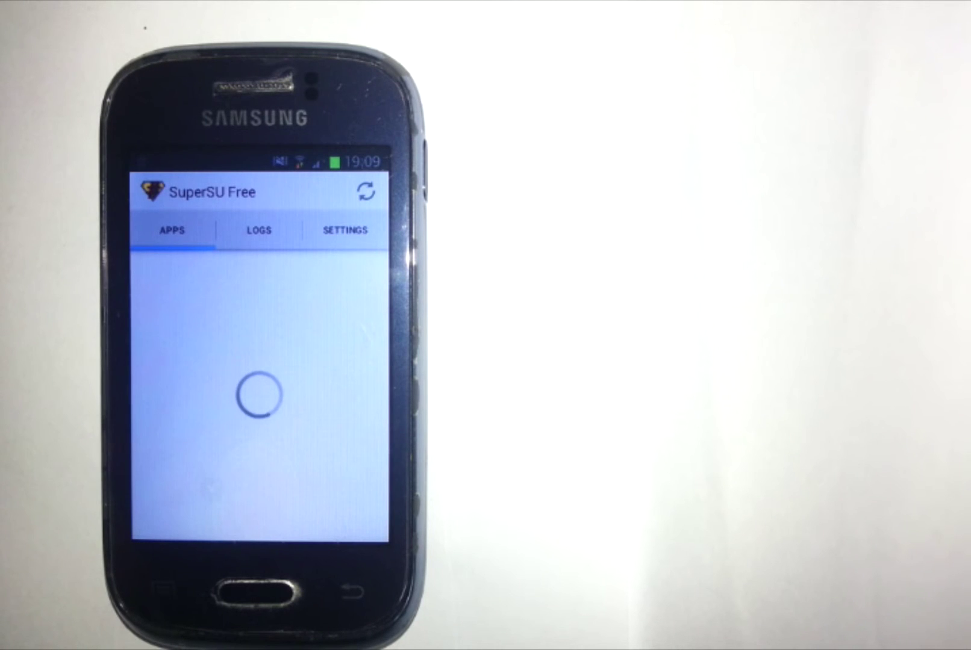